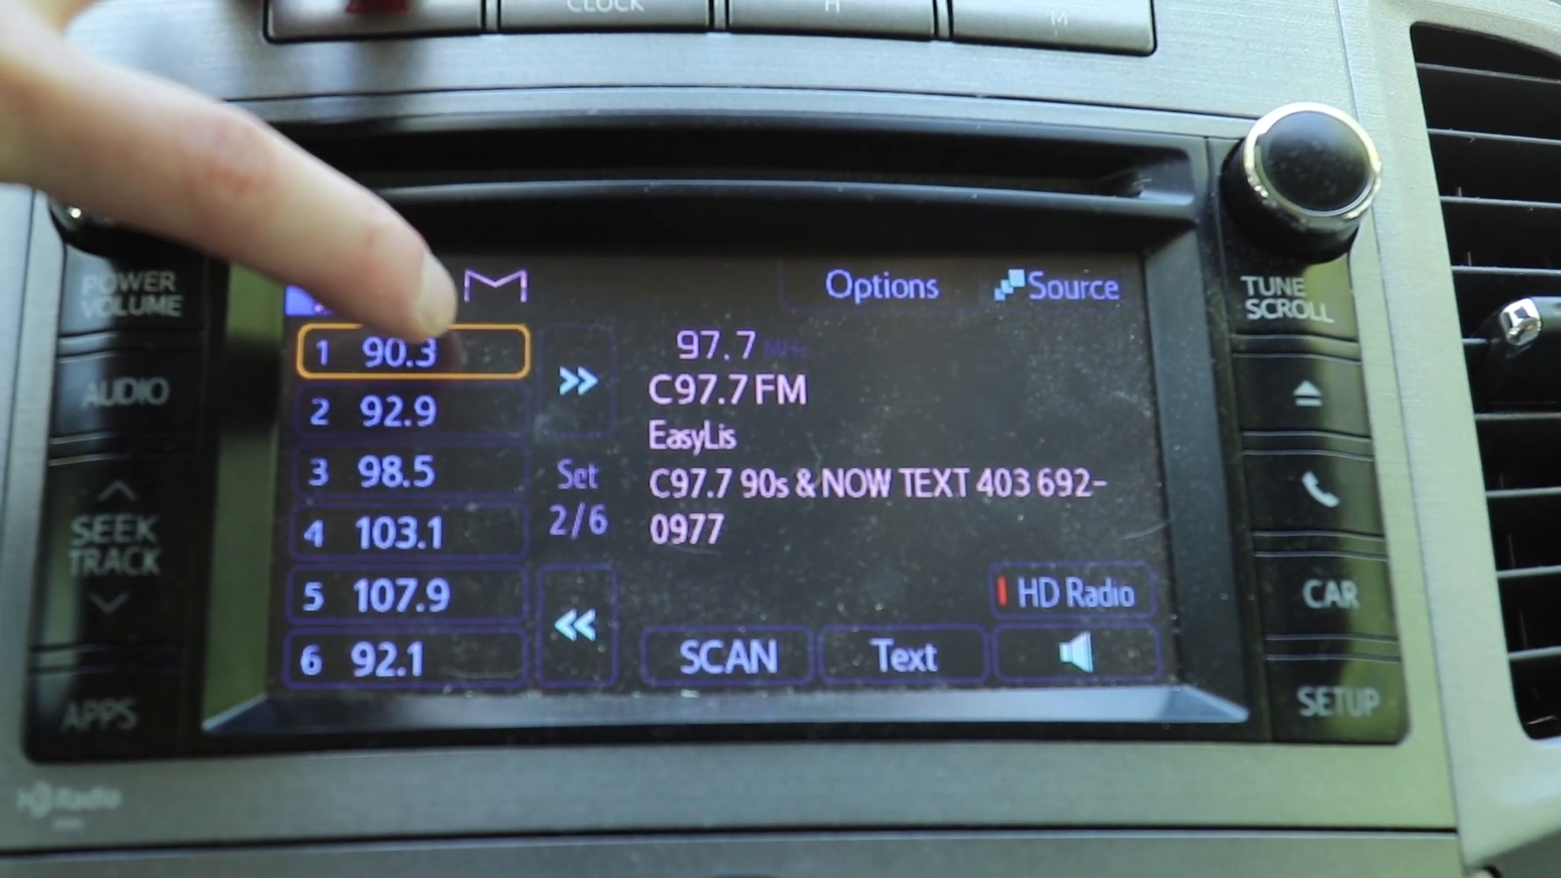
Step: Hold FM preset button 1 to overwrite 90.3 with the current station, 97.7
{"action": "left_click", "coordinate": [416, 357]}
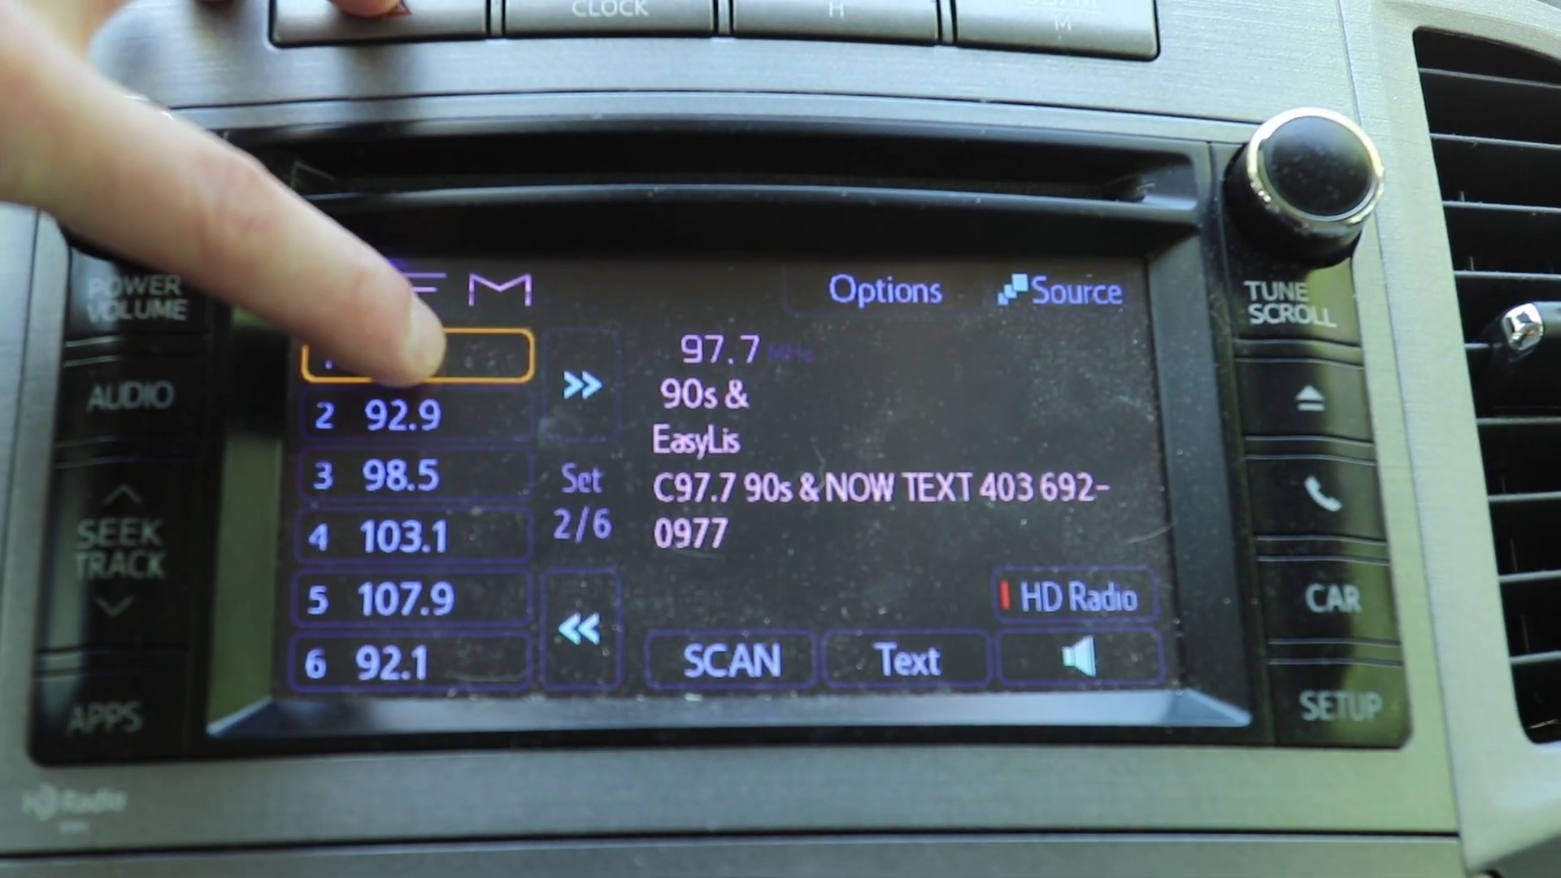
{"action": "left_click", "coordinate": [425, 371]}
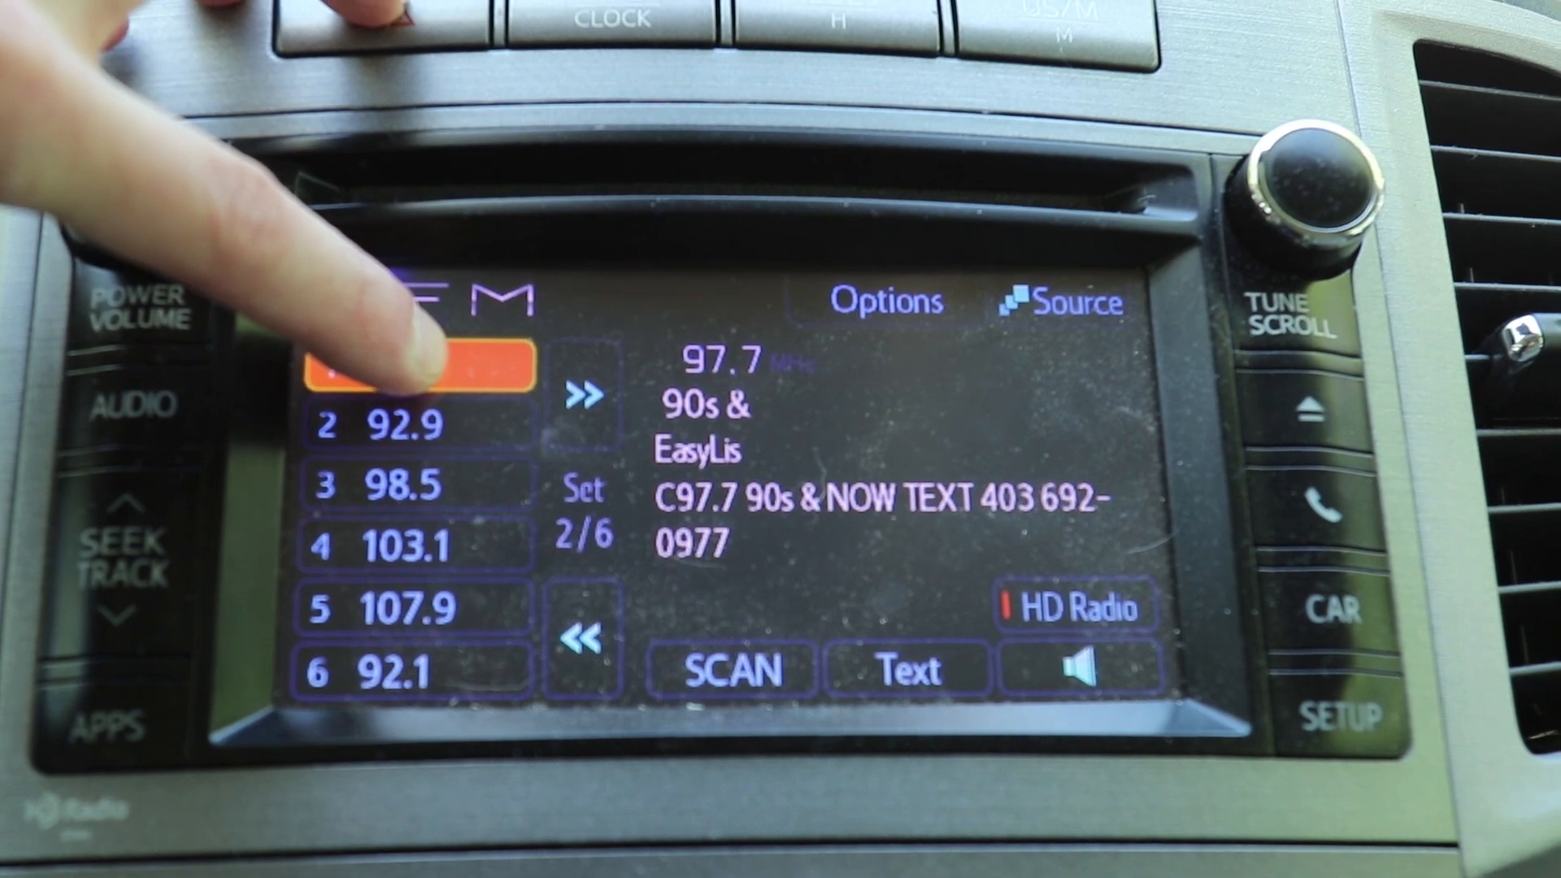